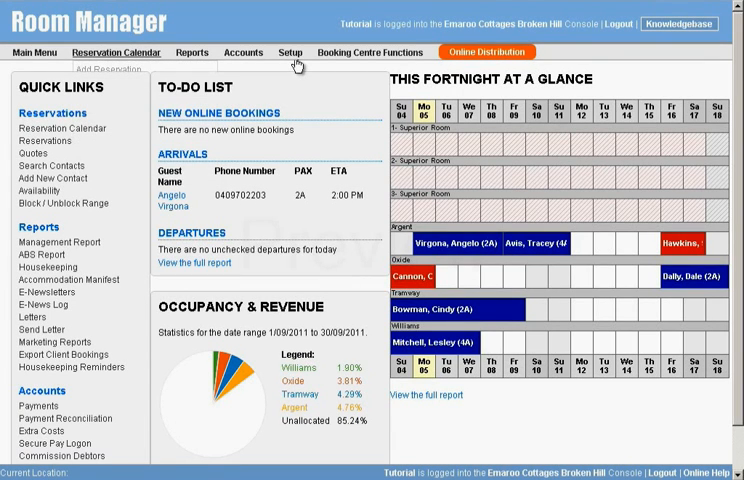
Go to Setup > Rooms and Rates to show the list of rooms and rates
left_click(288, 52)
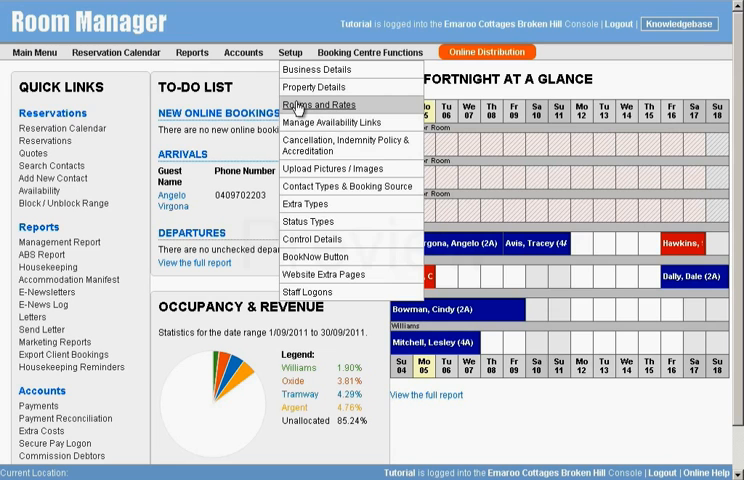
left_click(328, 104)
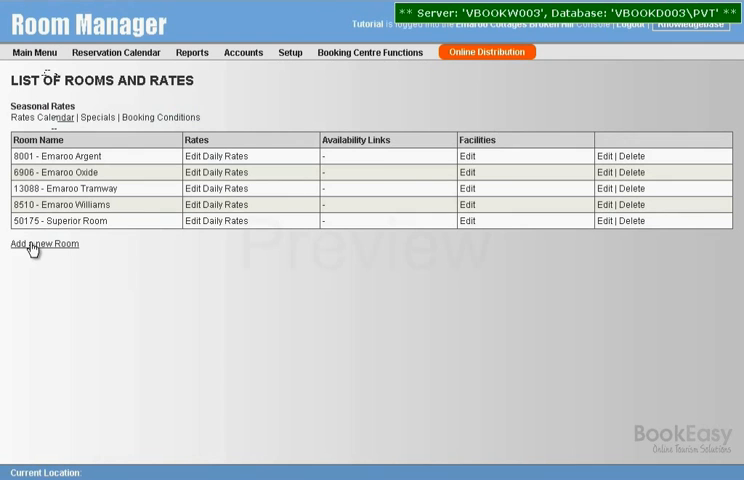
mouse_move(20, 256)
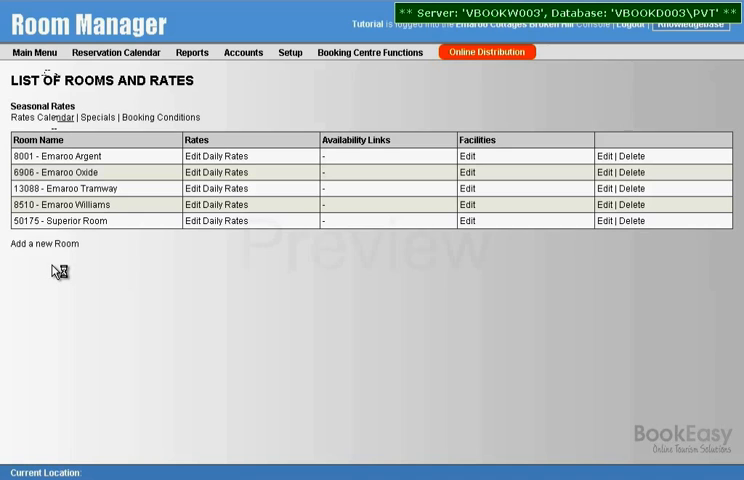
Add a new room with type Superior Room, enable website display, and focus the room count
left_click(40, 244)
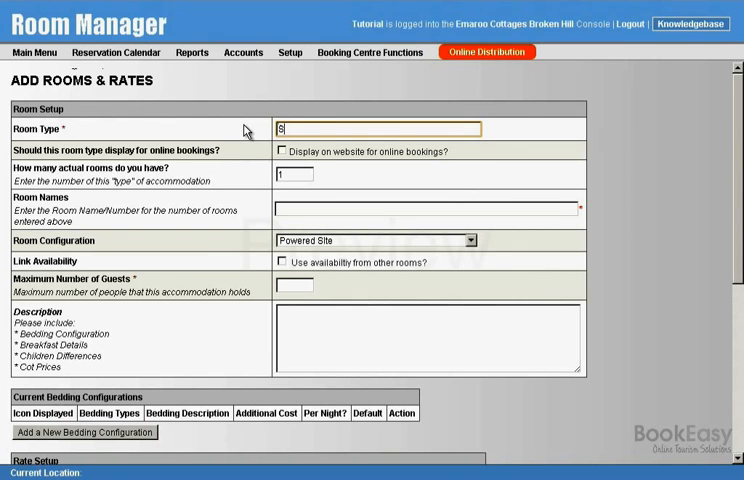
type("uperior Room")
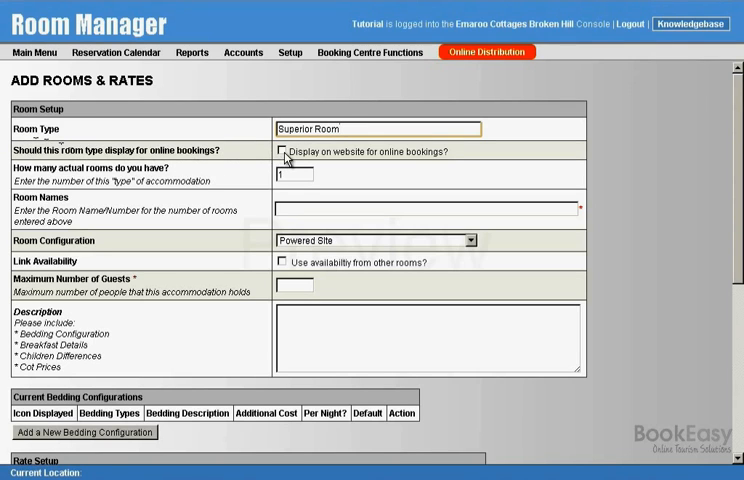
left_click(284, 150)
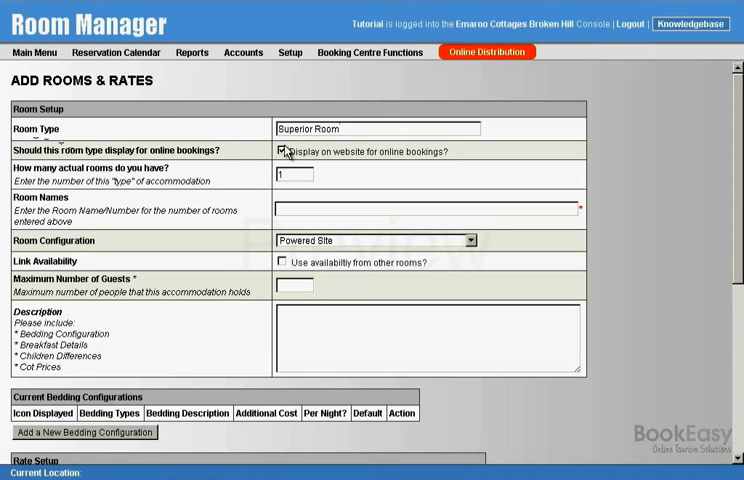
left_click(284, 148)
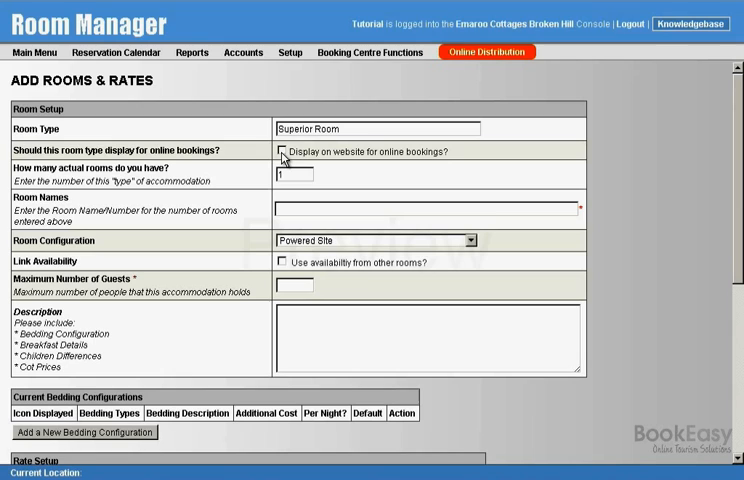
left_click(280, 152)
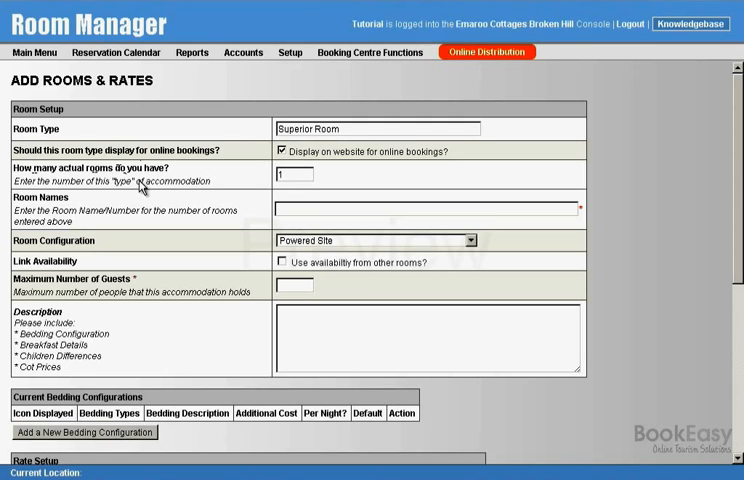
left_click(294, 172)
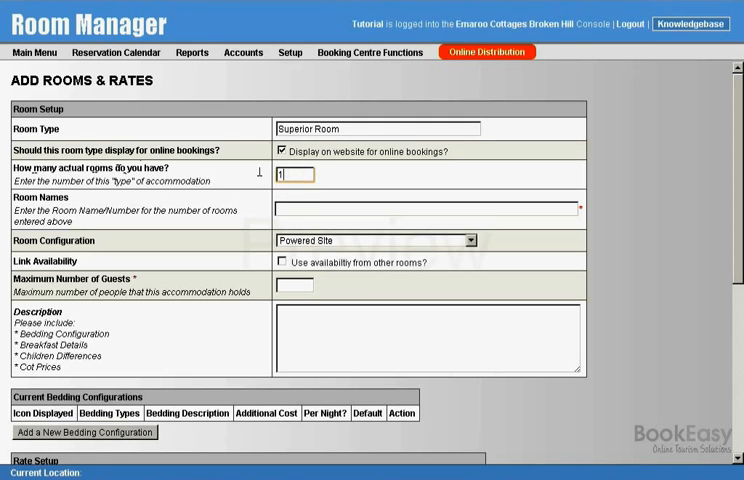
left_click(292, 174)
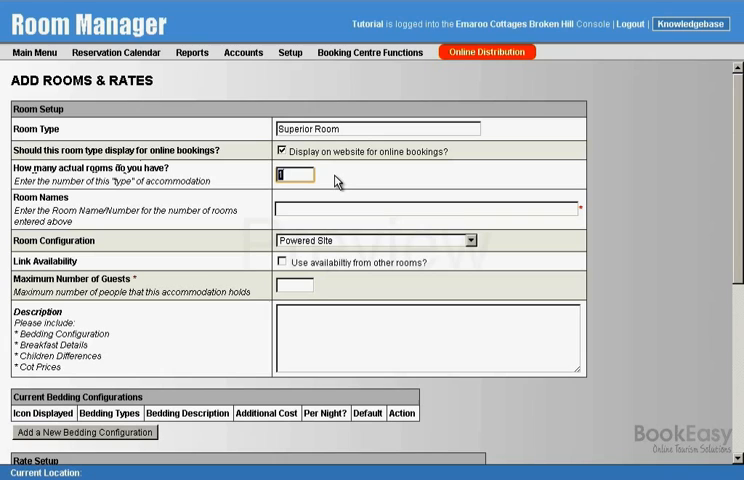
Set 3 actual rooms named 1- Superior Room, 2- Superior Room and 3- Superior Room
type("3")
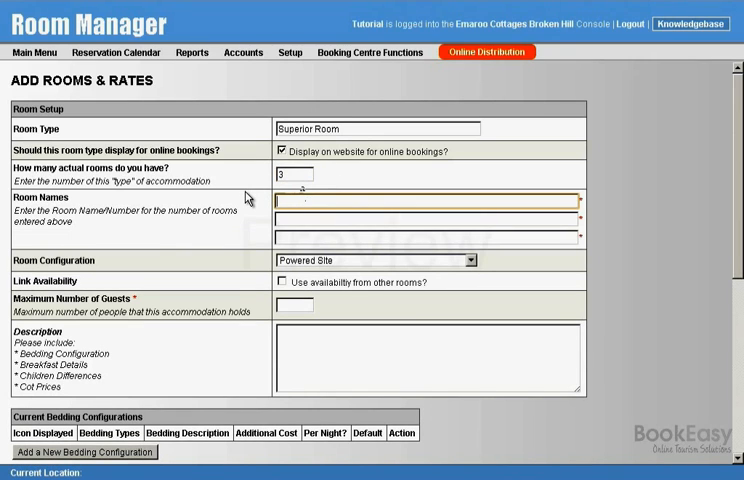
type("1- Superior Room")
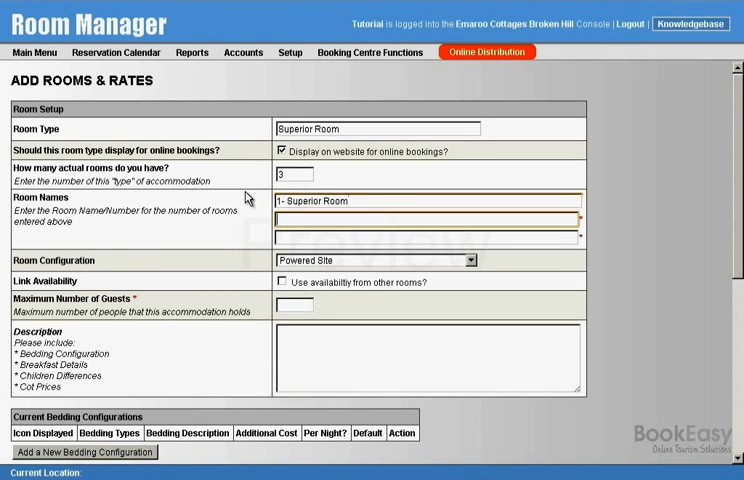
type("2-")
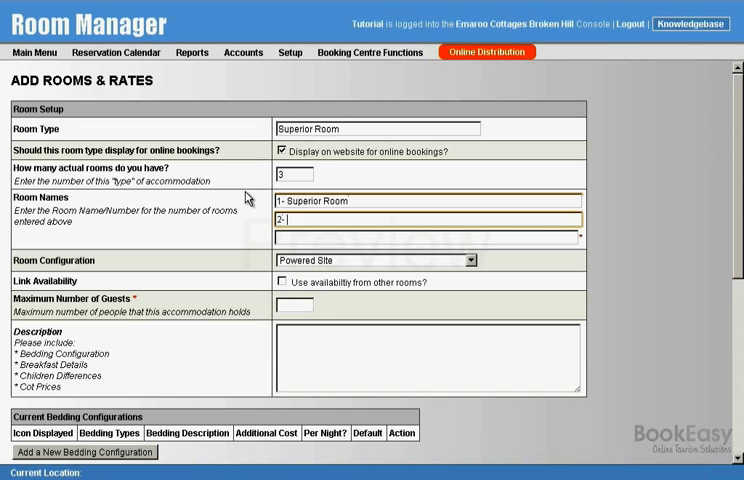
type("Superior")
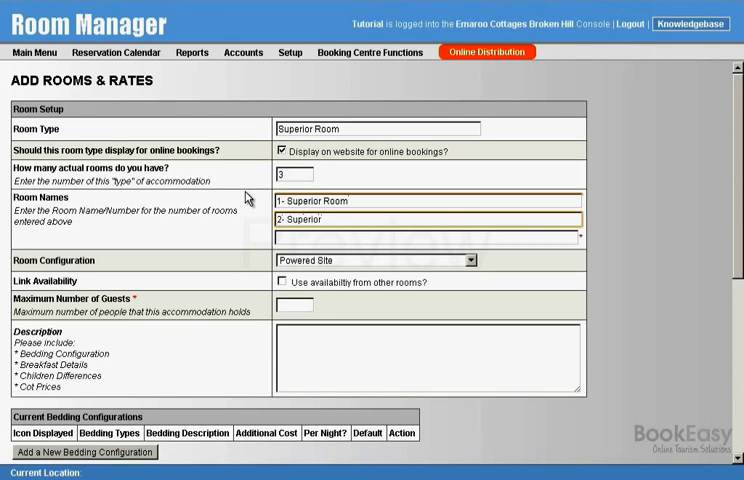
type("Room")
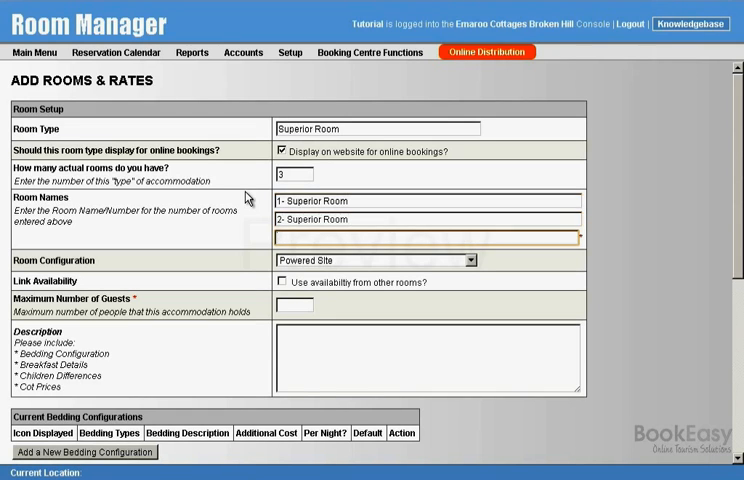
type("3- Sup")
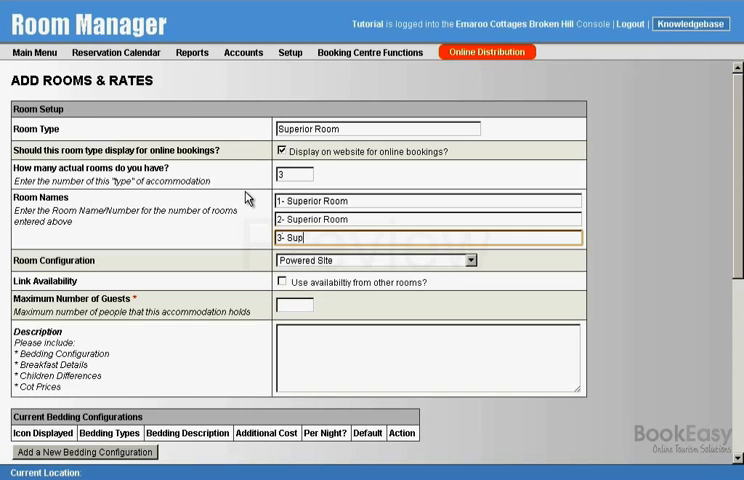
type("erior Room")
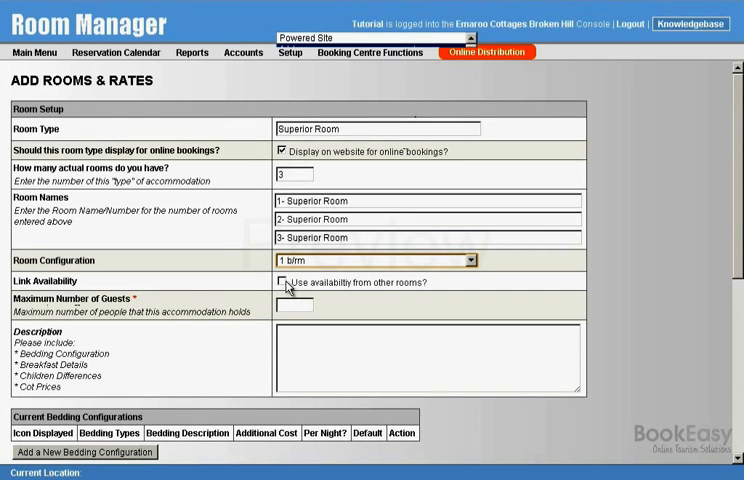
Enable 'Use availability from other rooms' and move down to Bedding Configurations
left_click(282, 282)
type("Add a fruit basket for breakfast, 3 young children shall be included.")
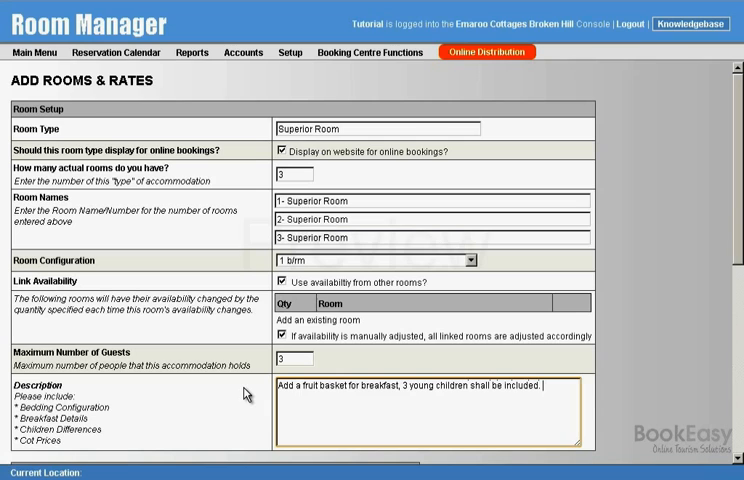
scroll("down", 3)
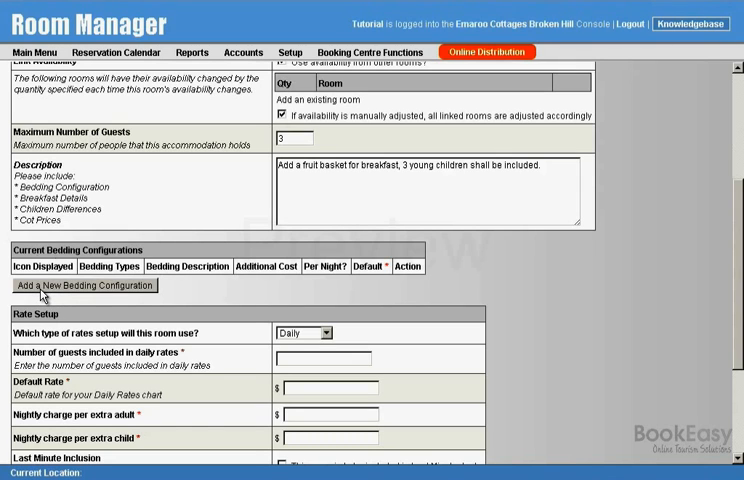
Add bedding configurations: 2 Single Beds at $50.00 extra per night and 1 Single Roll Away Bed
left_click(84, 284)
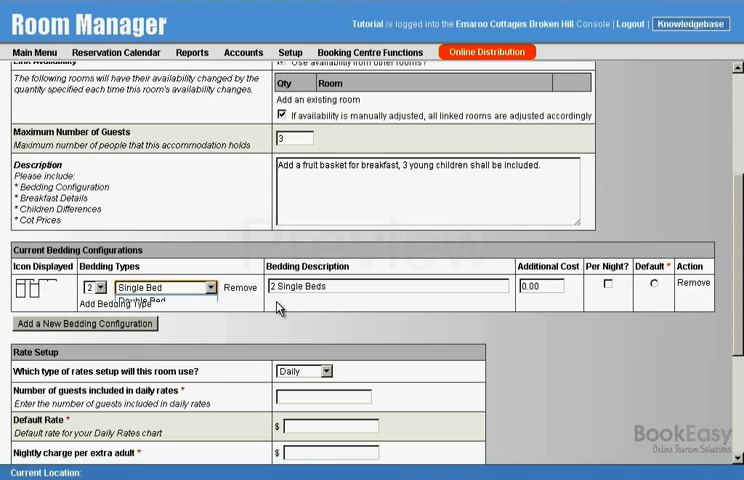
mouse_move(480, 322)
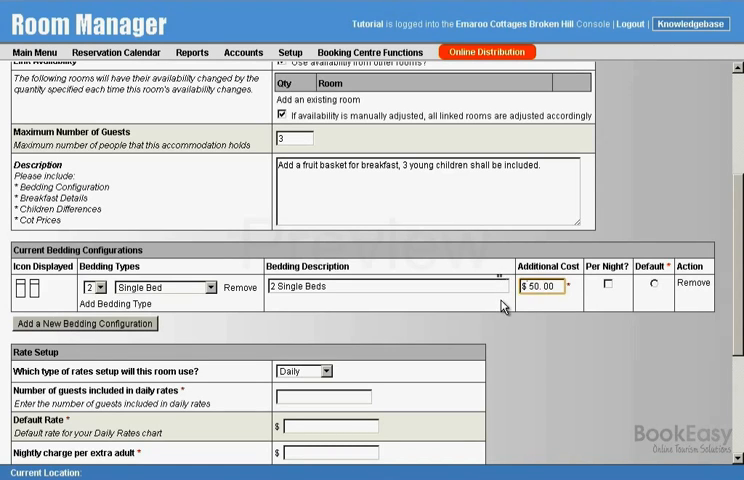
left_click(608, 286)
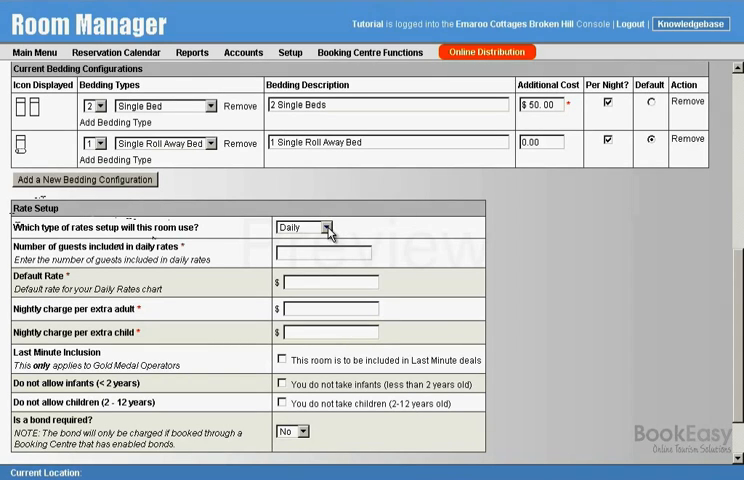
Enter rate setup with 2 guests included, $250 default rate and $30 per extra adult and child
left_click(320, 228)
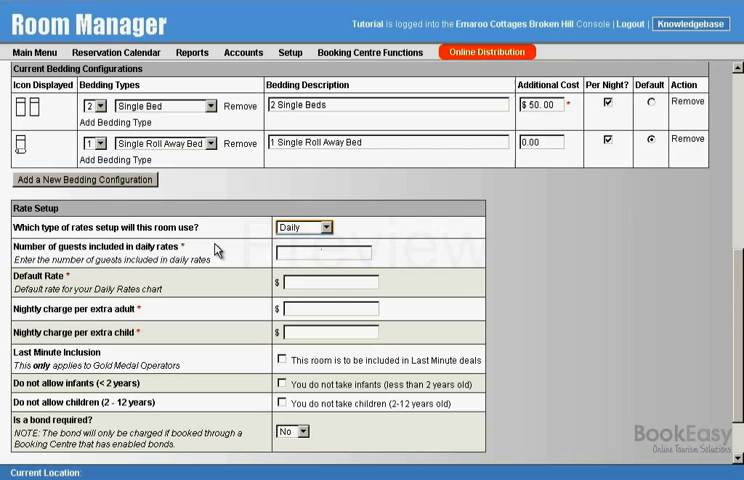
type("3")
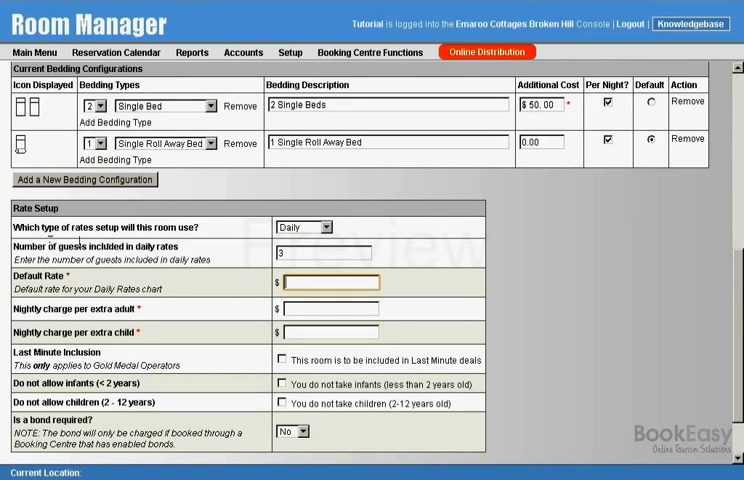
left_click(340, 252)
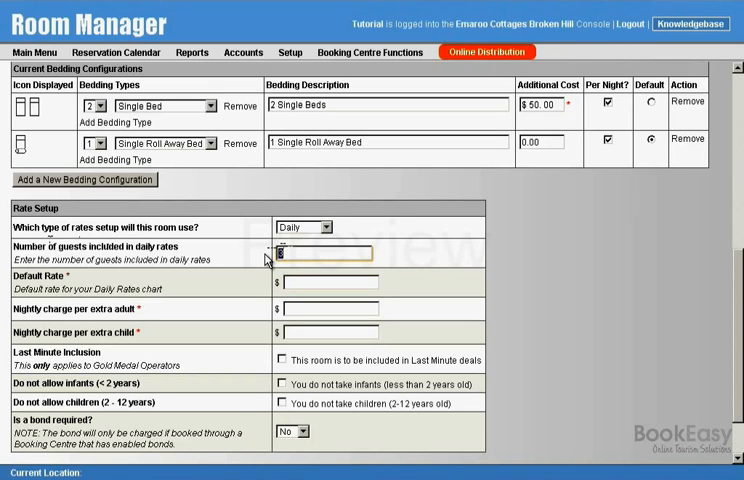
type("2")
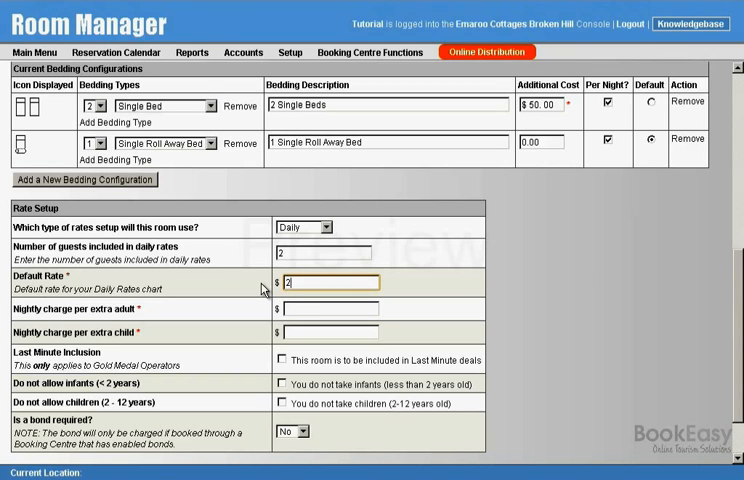
type("50")
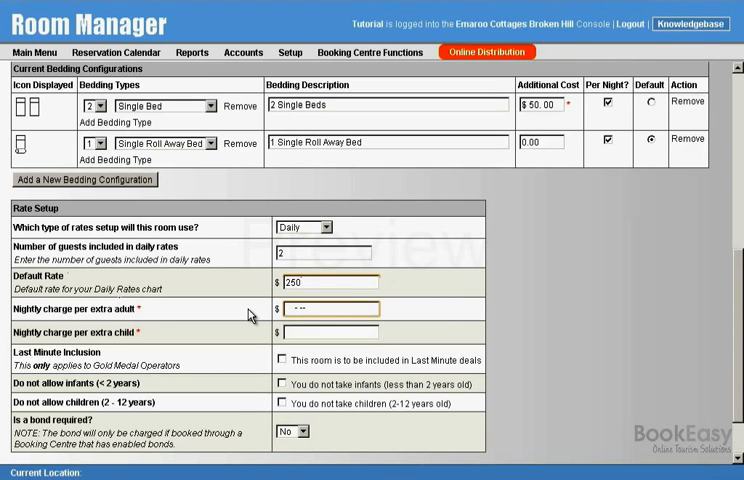
type("3")
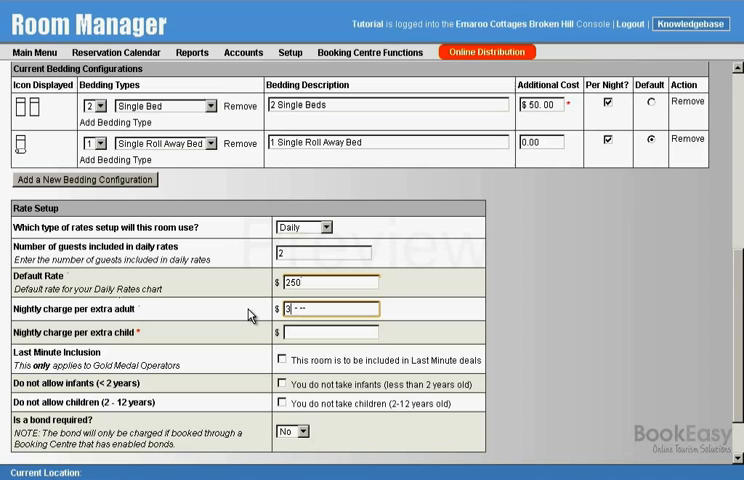
type("0")
left_click(330, 332)
type("30")
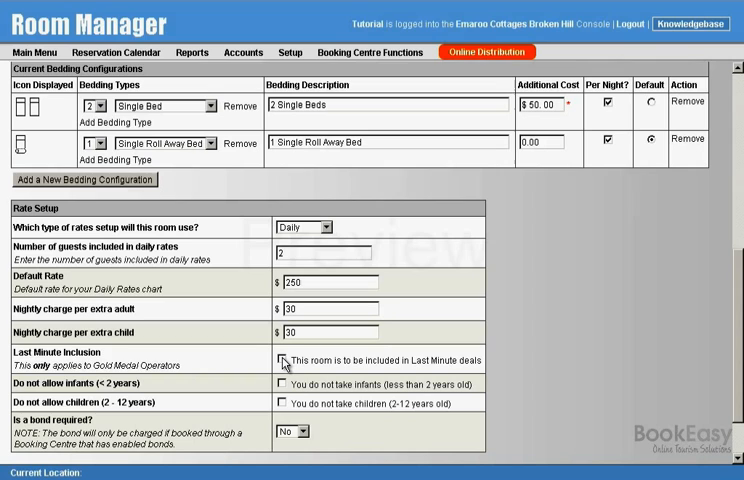
Enable Last Minute Inclusion, disallow infants and children, and save the Superior Room setup
left_click(282, 356)
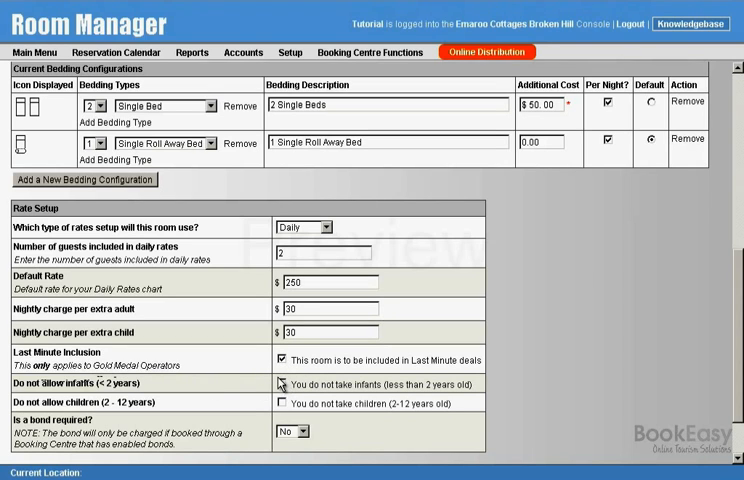
left_click(280, 382)
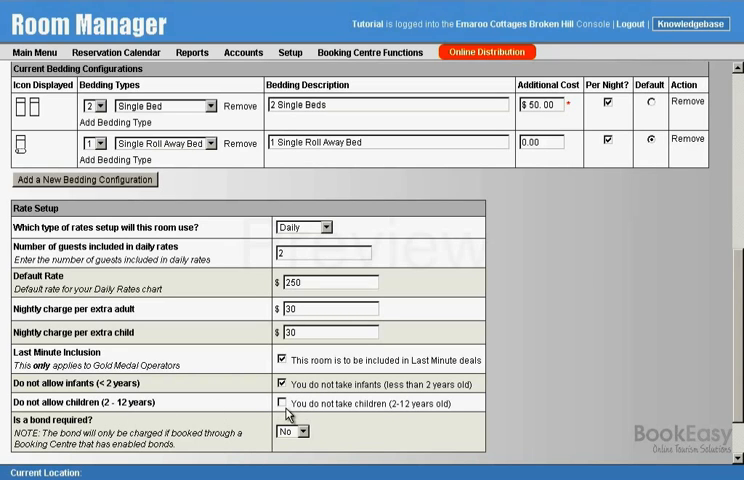
left_click(282, 404)
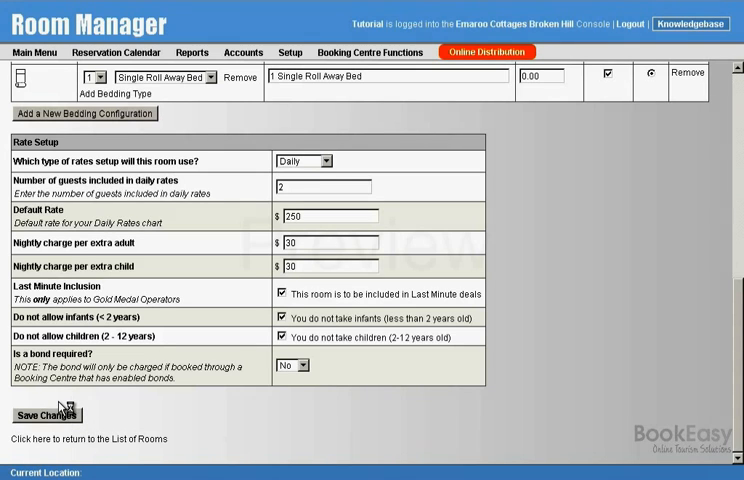
left_click(44, 414)
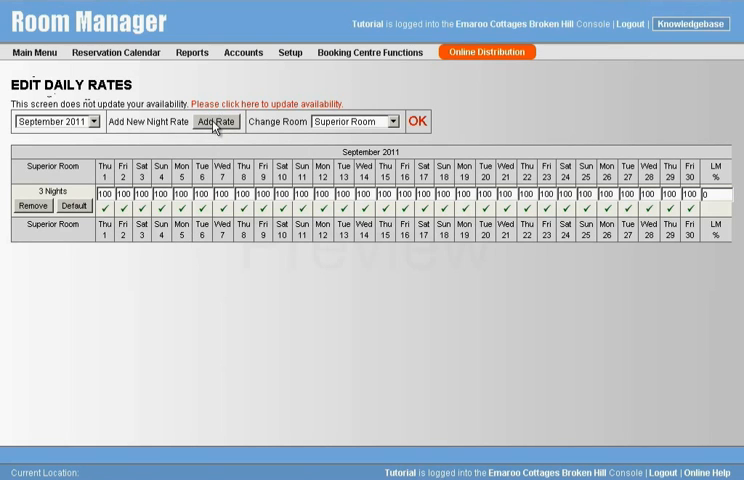
Create a standard rate of 250.00 with a 2-night minimum via Add Rate
left_click(214, 120)
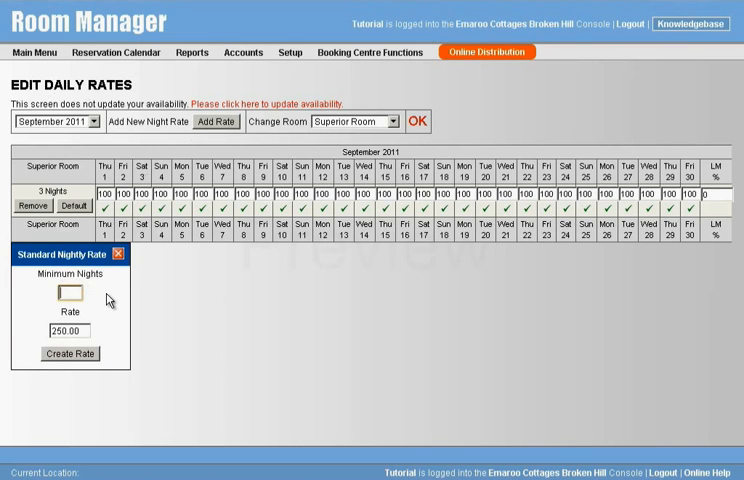
type("2")
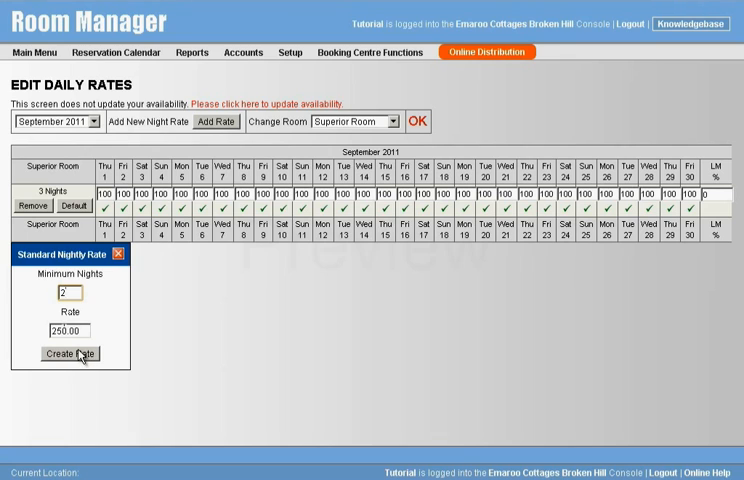
left_click(62, 352)
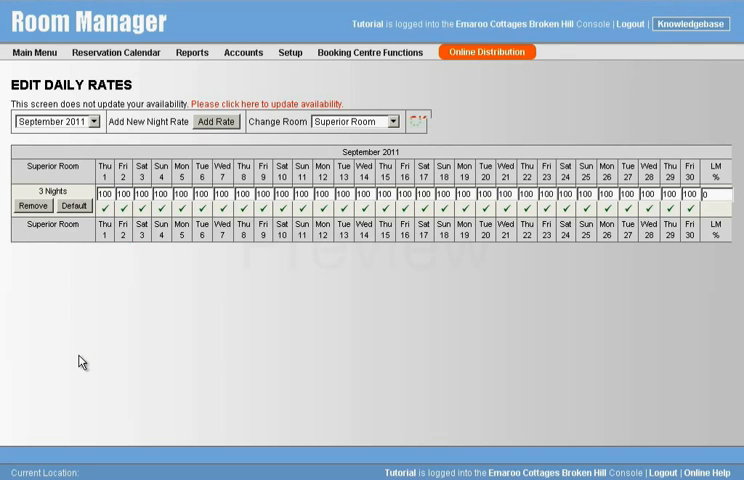
left_click(208, 122)
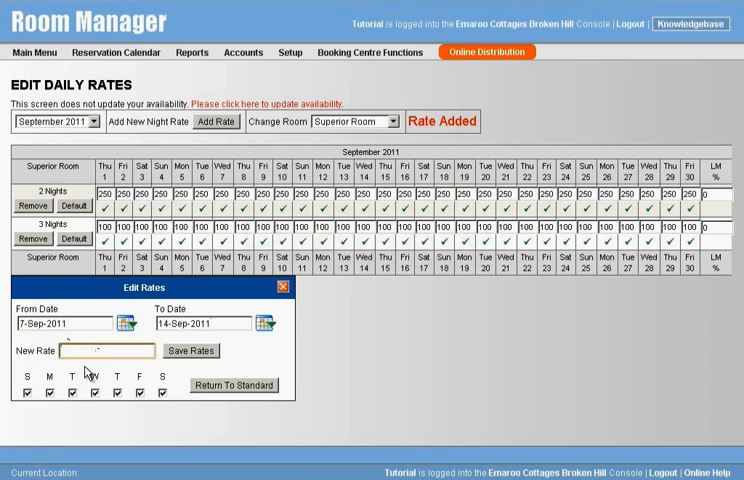
Set the 2-night rate to 190 for weekdays only from 7 to 14 September 2011 and save
type("190")
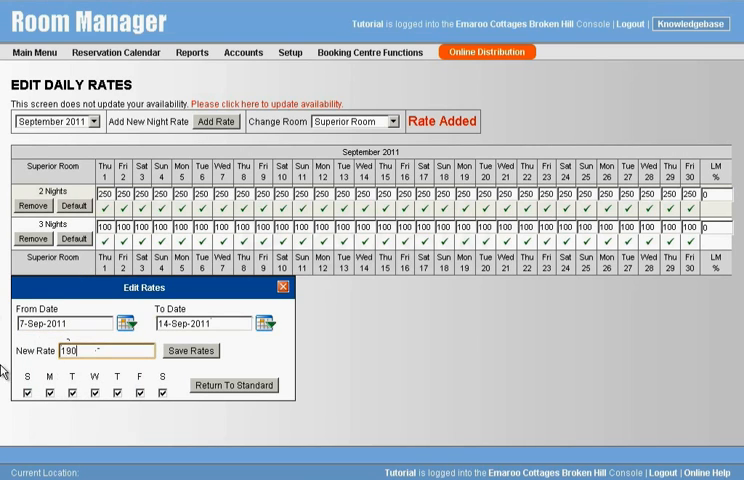
left_click(26, 404)
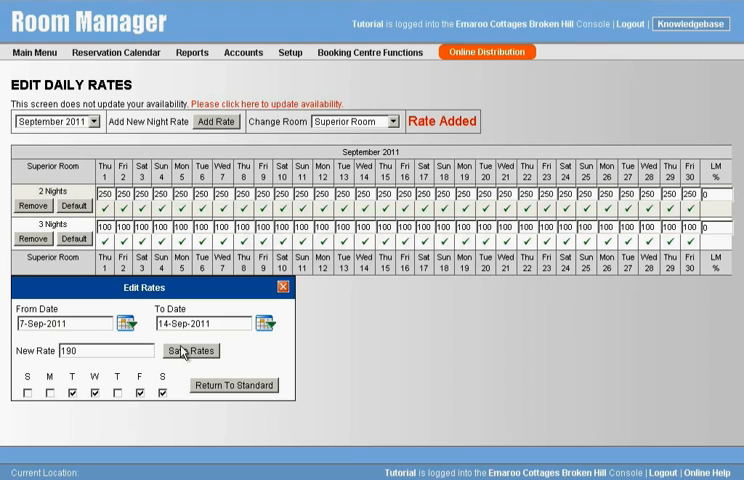
left_click(188, 350)
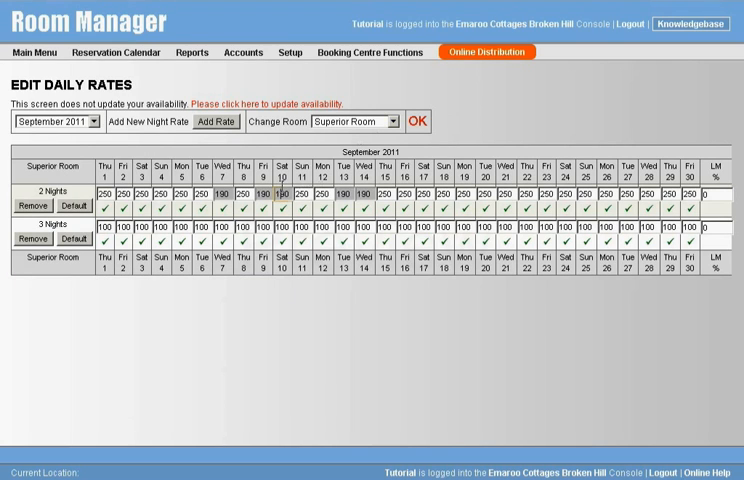
left_click(276, 192)
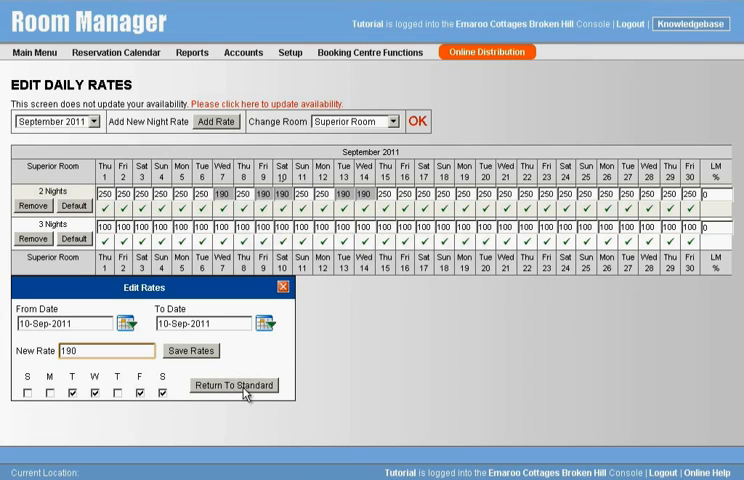
mouse_move(242, 388)
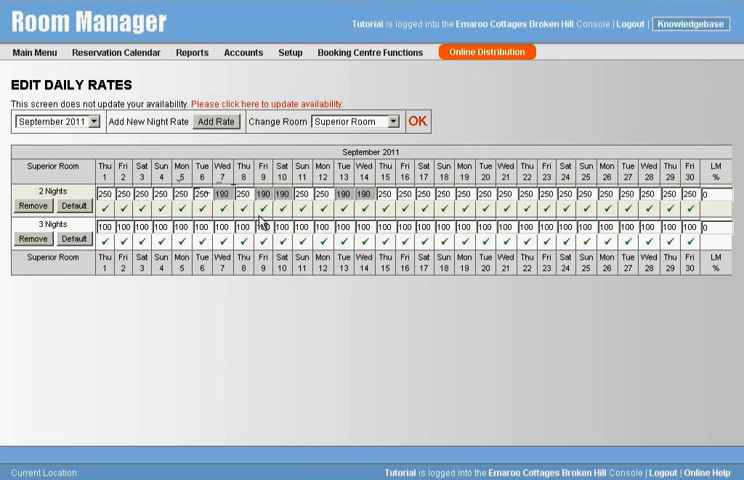
mouse_move(282, 208)
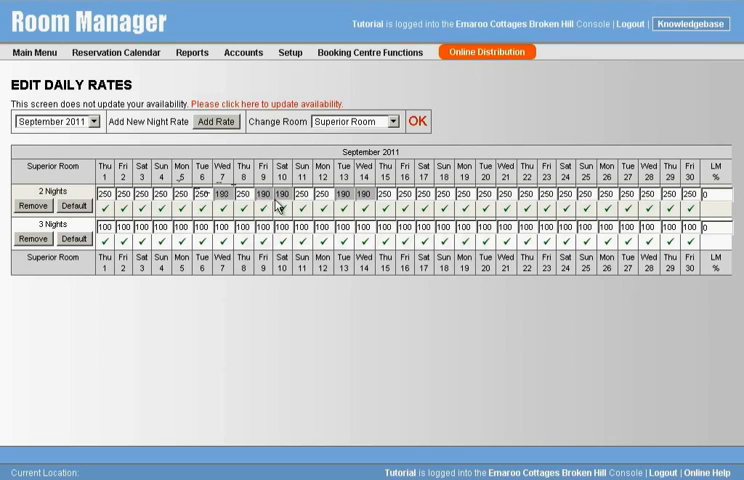
mouse_move(352, 216)
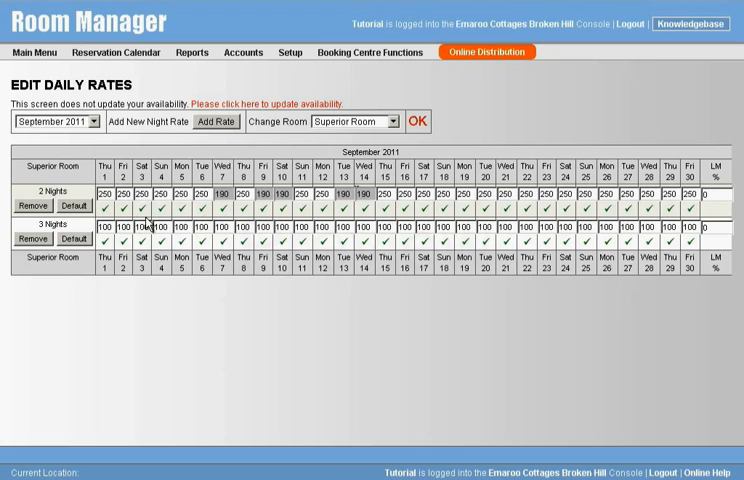
mouse_move(190, 228)
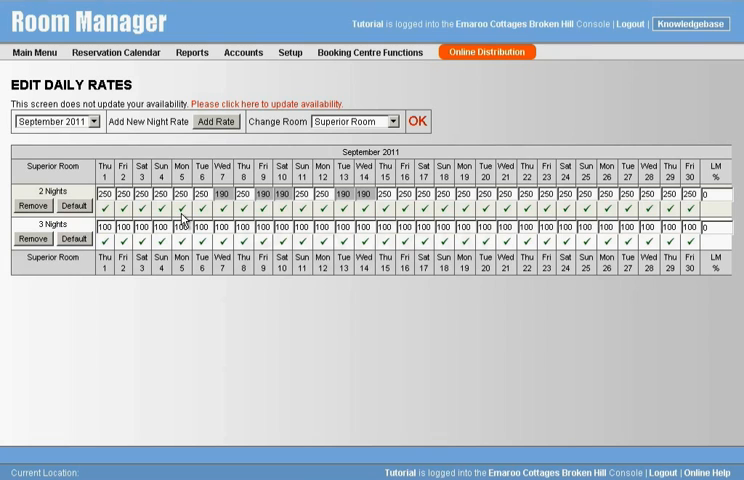
Stop-sell the Superior Room dates from 8 to 13 September 2011 via Disable Dates
left_click(184, 216)
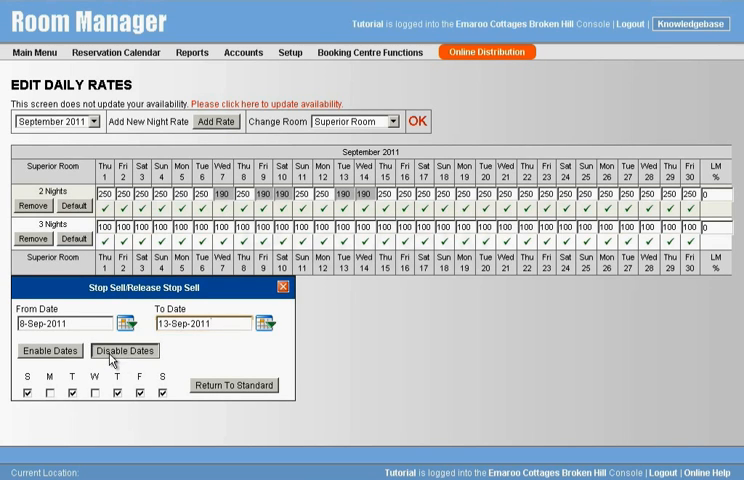
left_click(124, 350)
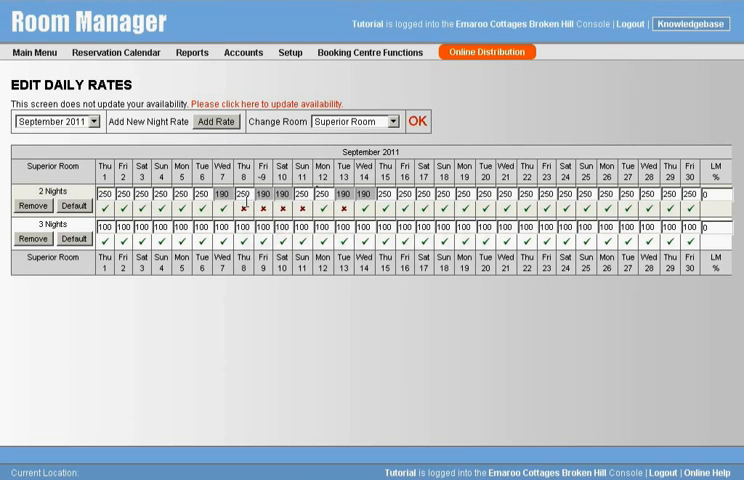
left_click(368, 120)
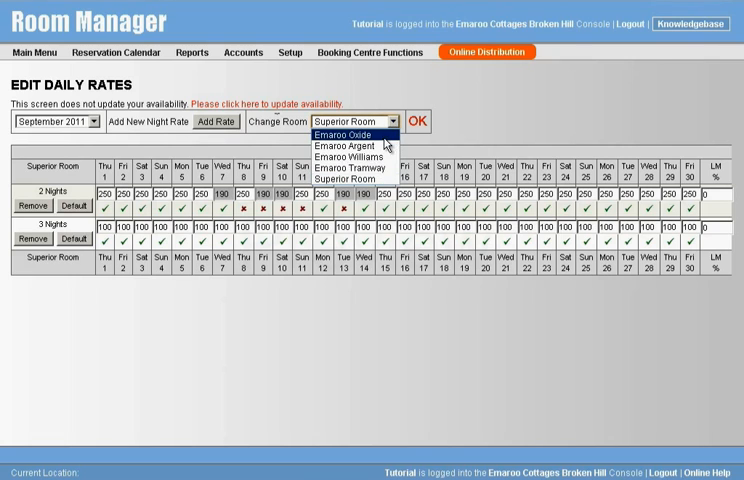